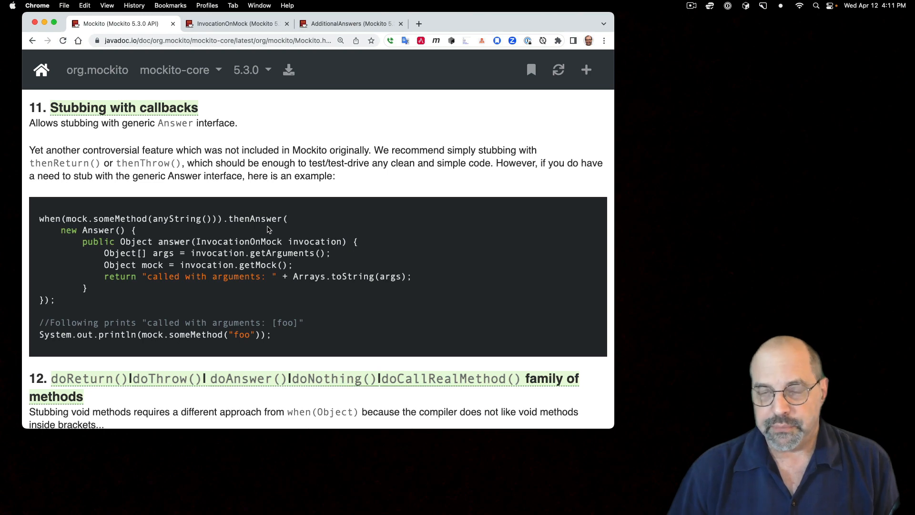
mouse_move(262, 226)
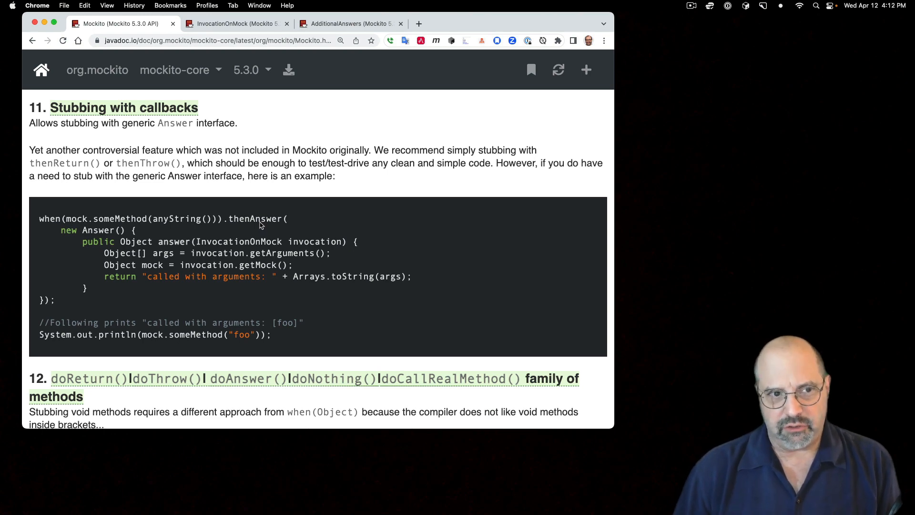
mouse_move(248, 106)
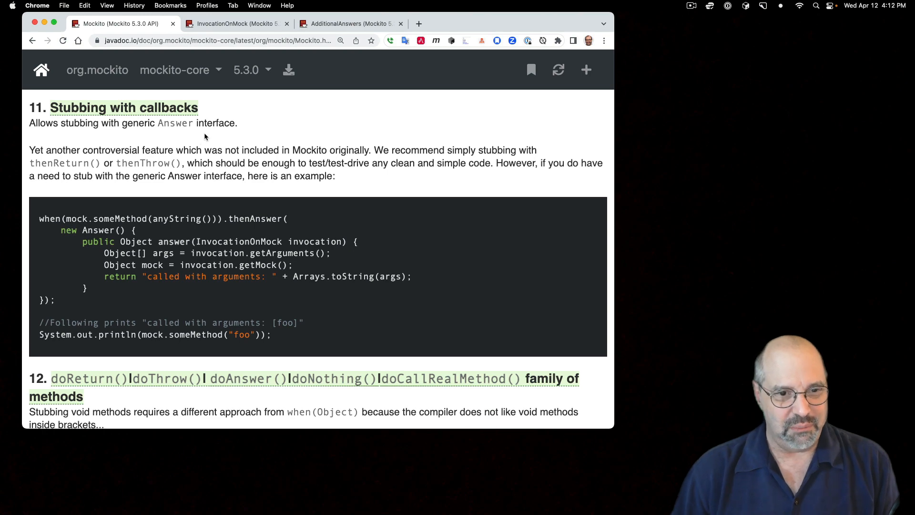
mouse_move(408, 184)
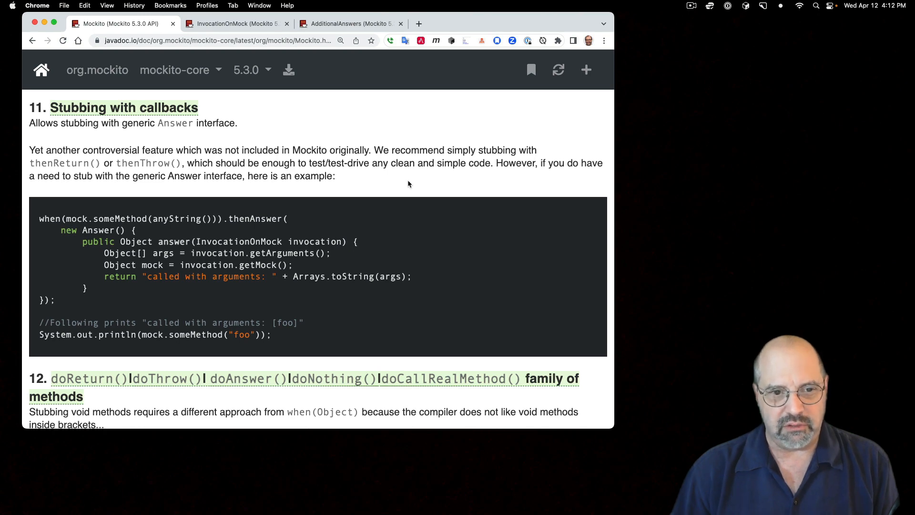
mouse_move(318, 230)
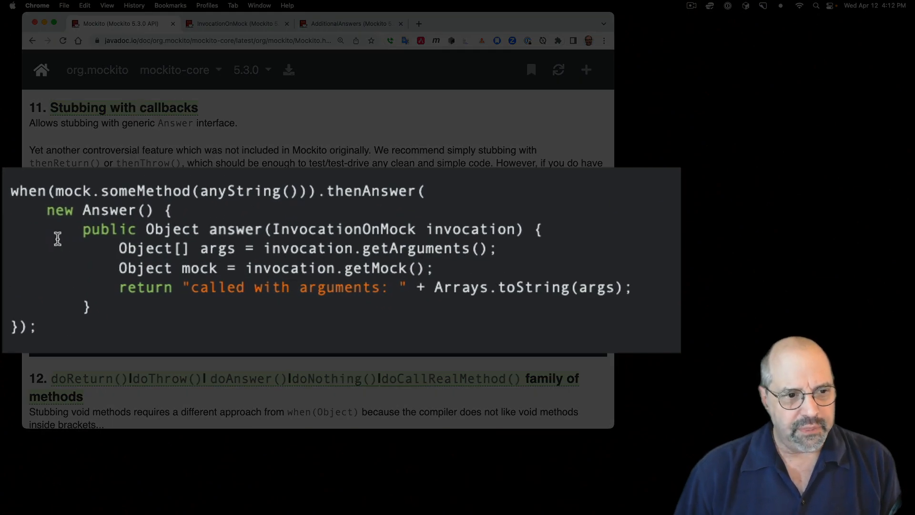
Step: Highlight the answer method, InvocationOnMock parameter and getArguments call in the example
drag(46, 210, 70, 267)
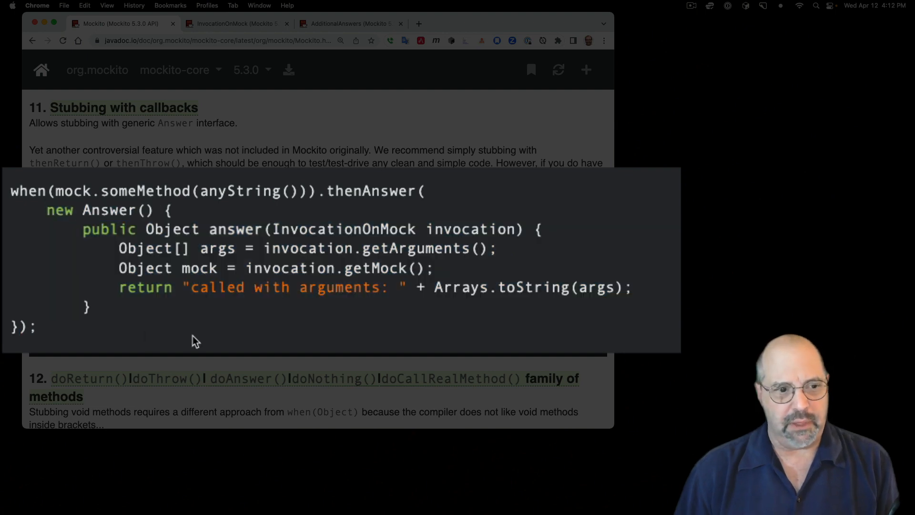
mouse_move(282, 315)
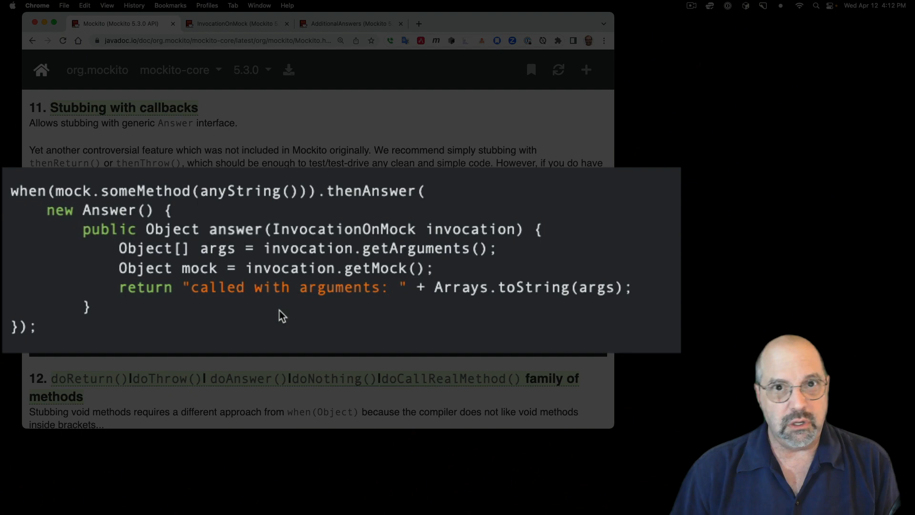
mouse_move(179, 213)
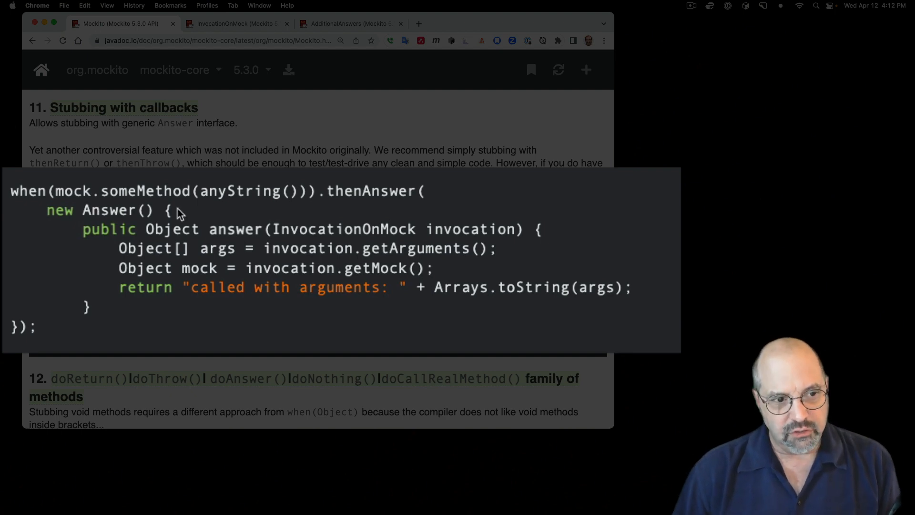
mouse_move(198, 215)
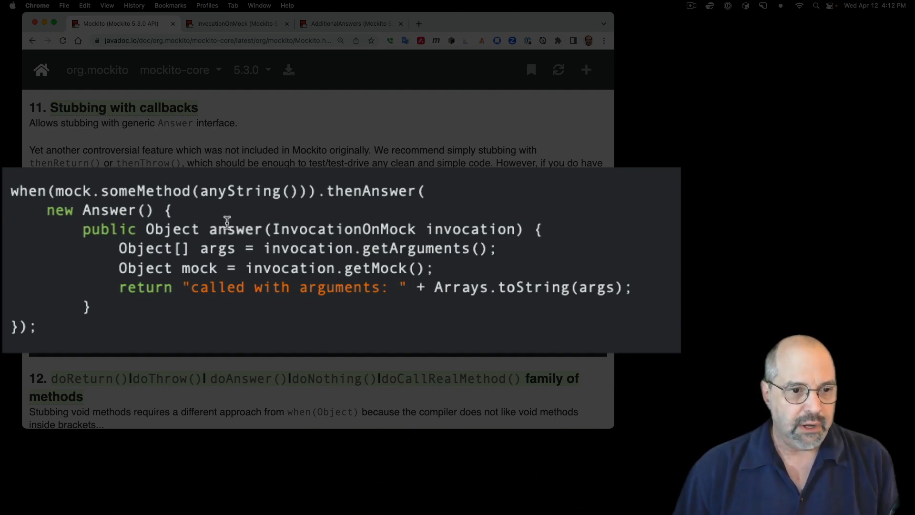
double_click(234, 229)
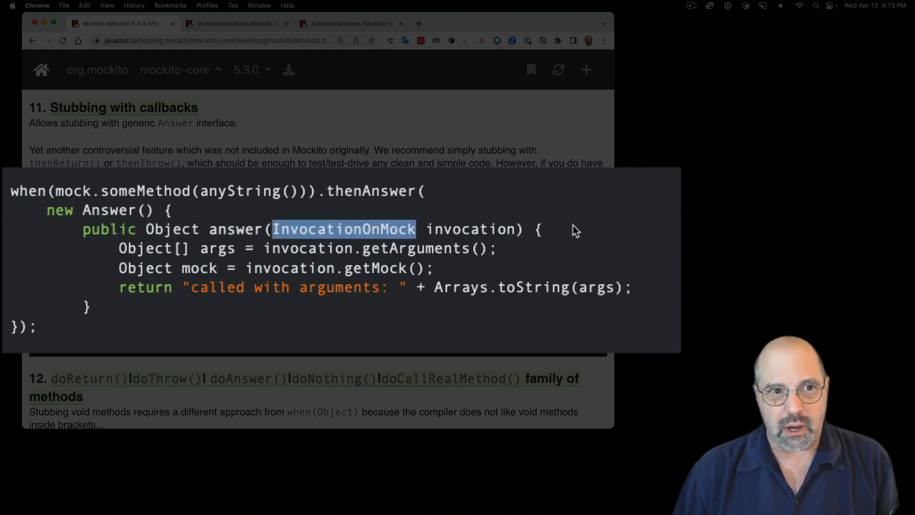
double_click(414, 248)
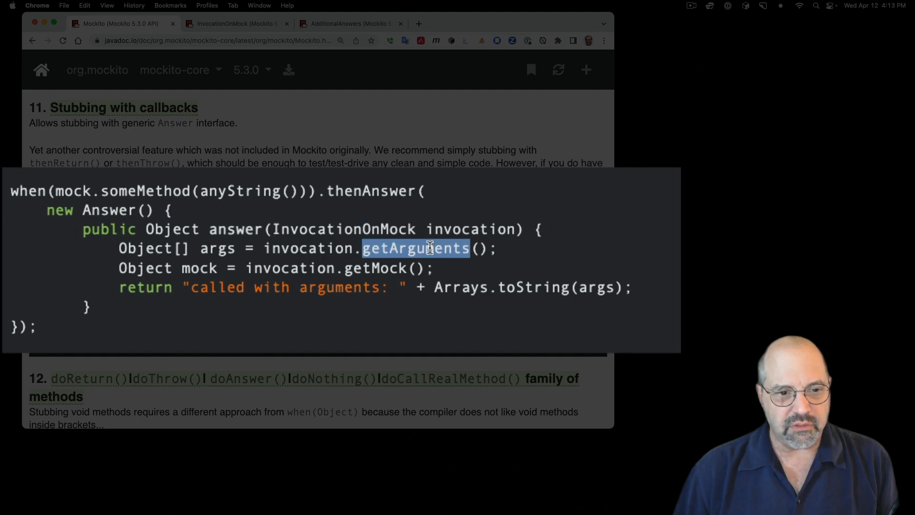
double_click(375, 267)
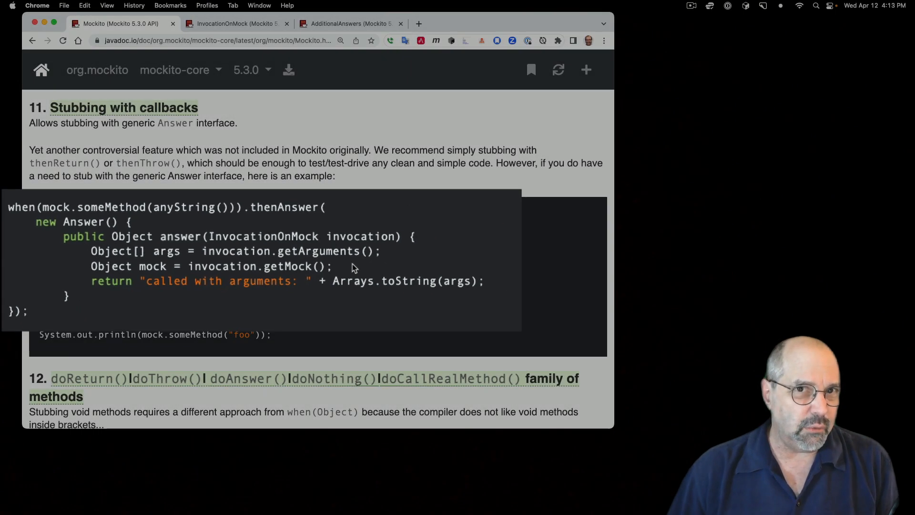
Step: Browse the InvocationOnMock docs' method summary, including getArguments and getMock
click(233, 24)
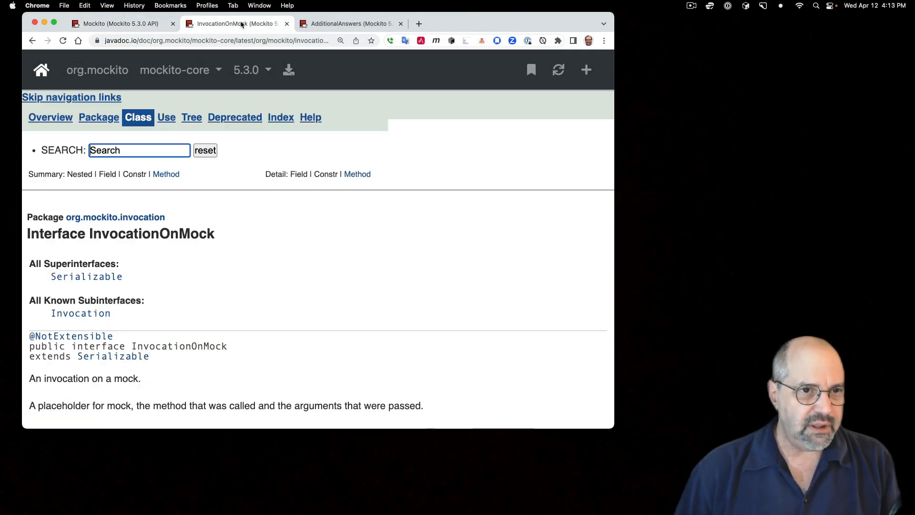
scroll(down, 3)
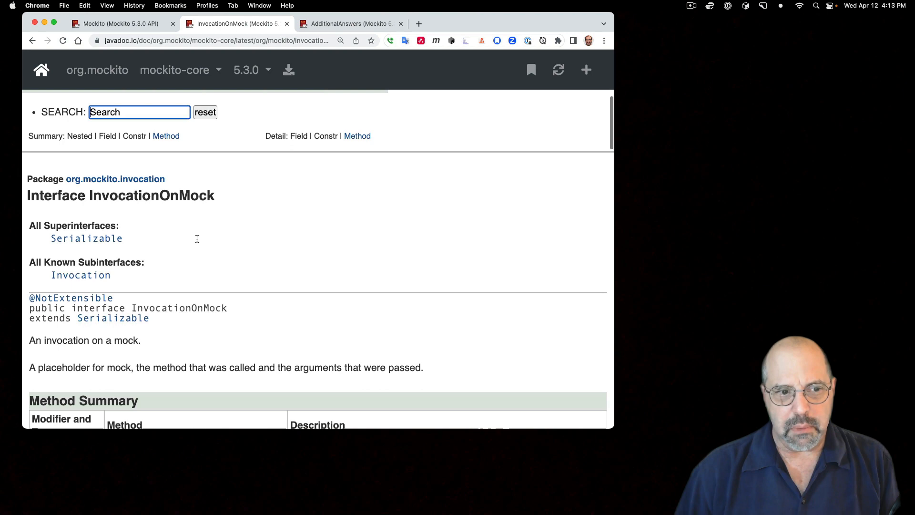
scroll(down, 3)
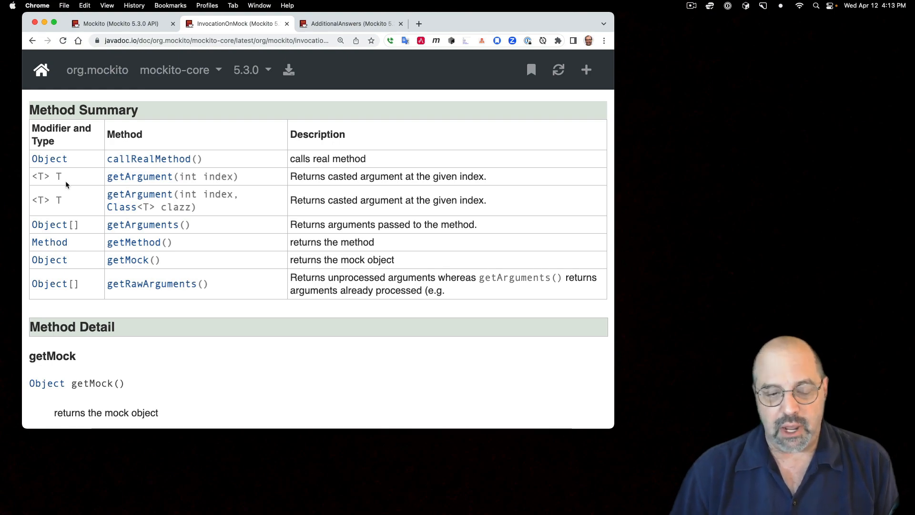
mouse_move(496, 187)
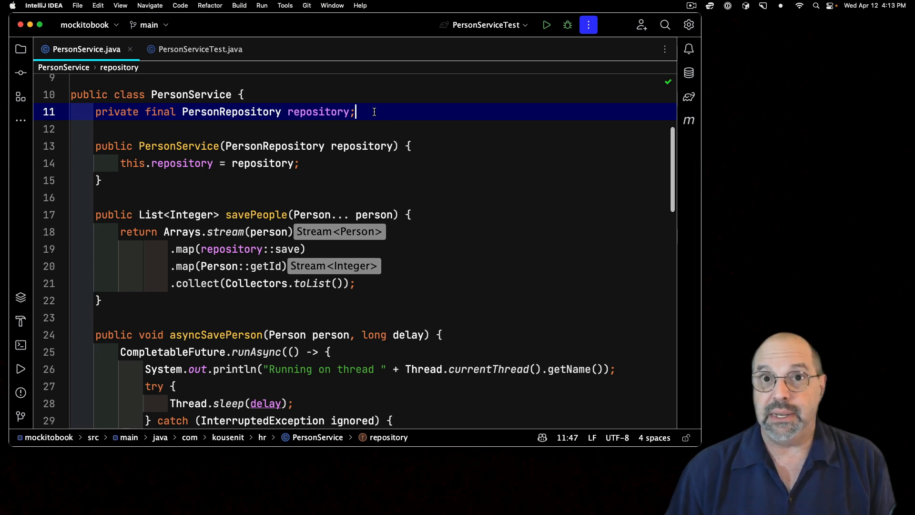
Step: Review savePeople's List<Integer> return type and name, then show the saveAllPeople test
click(268, 214)
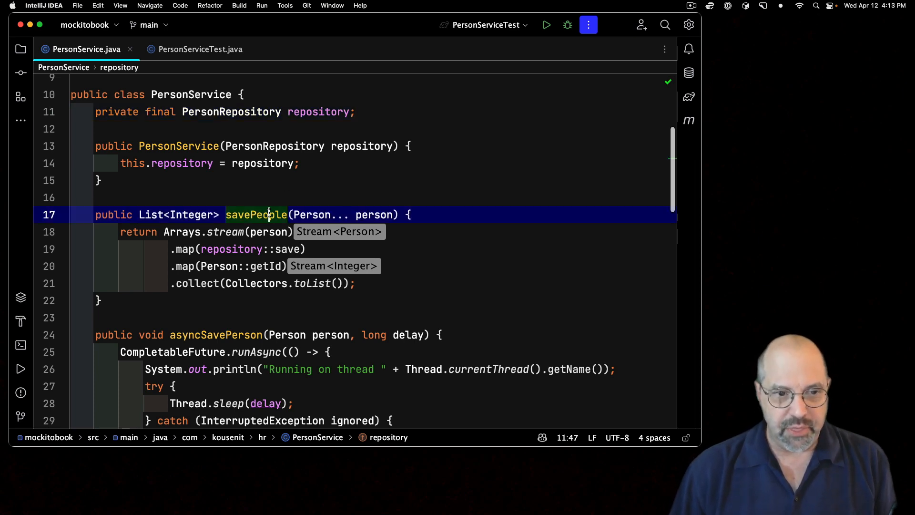
double_click(257, 214)
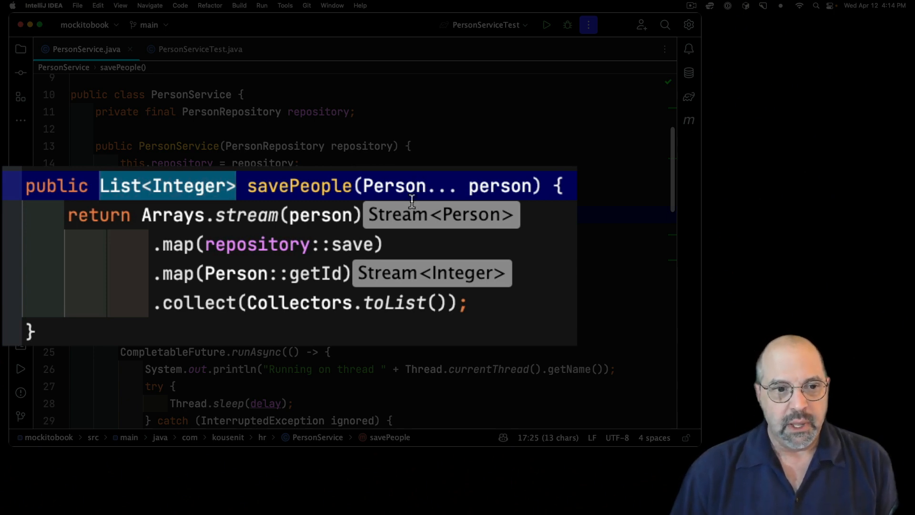
mouse_move(458, 185)
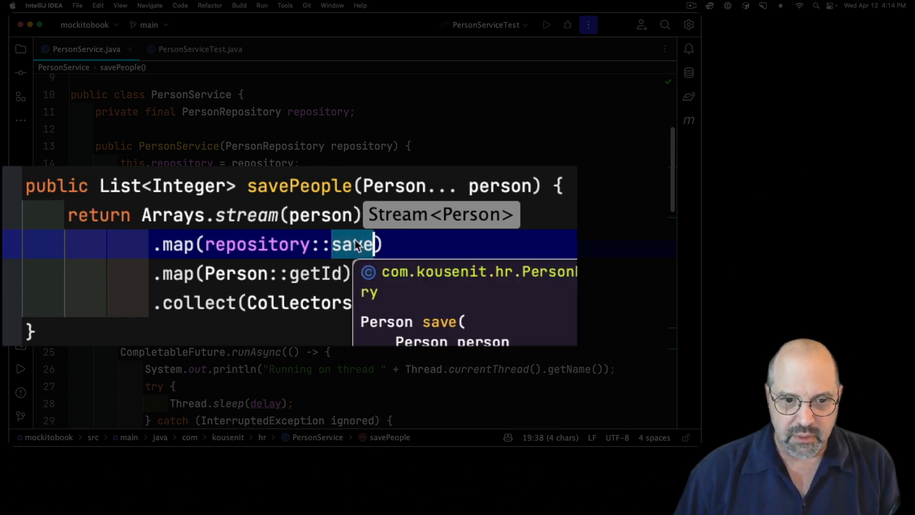
mouse_move(527, 324)
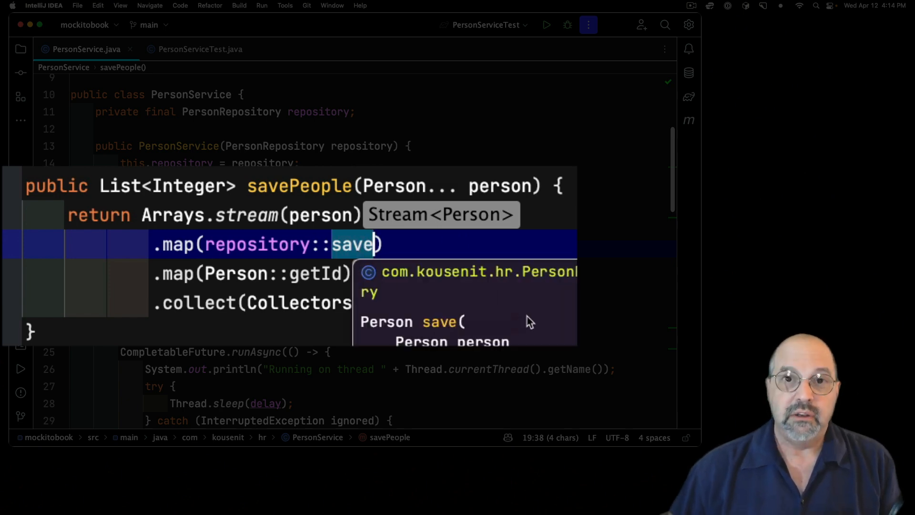
mouse_move(455, 324)
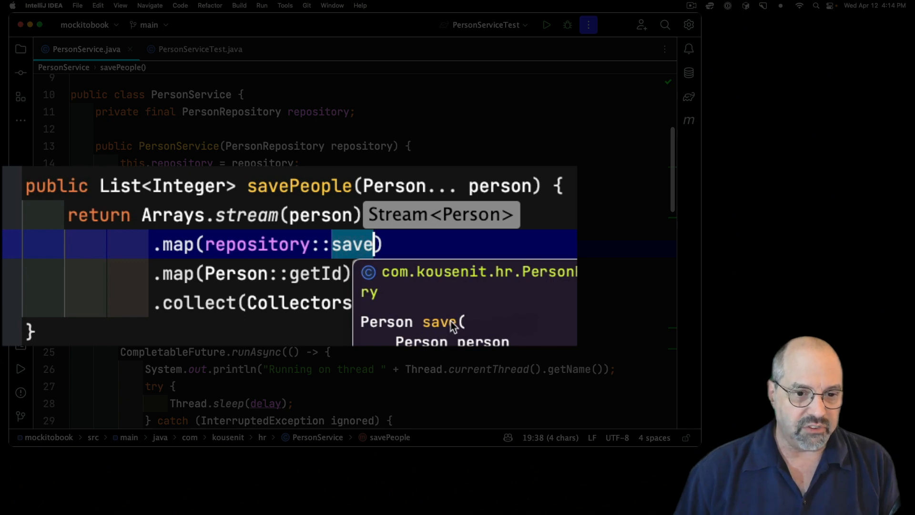
mouse_move(368, 343)
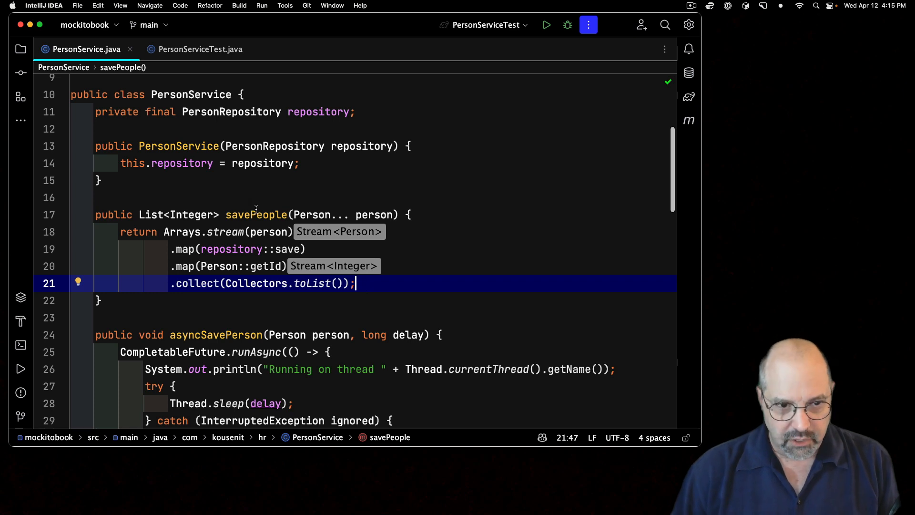
double_click(255, 214)
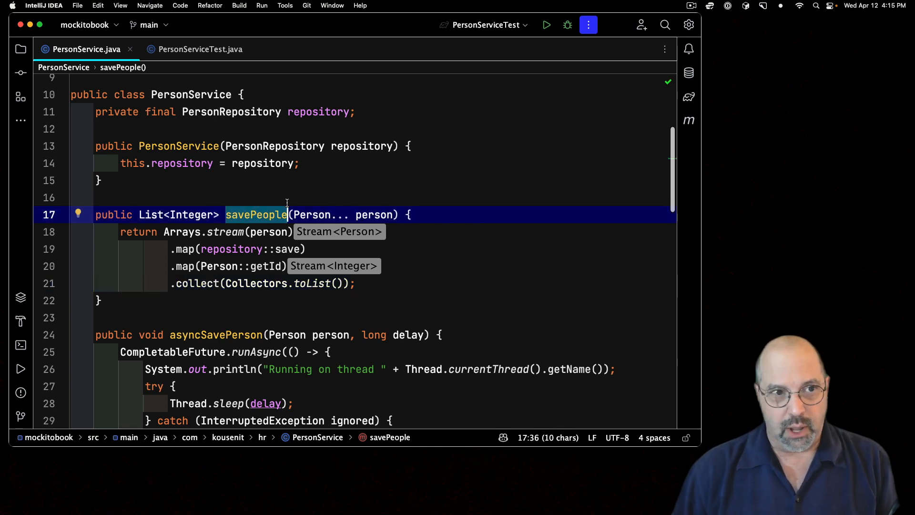
click(199, 49)
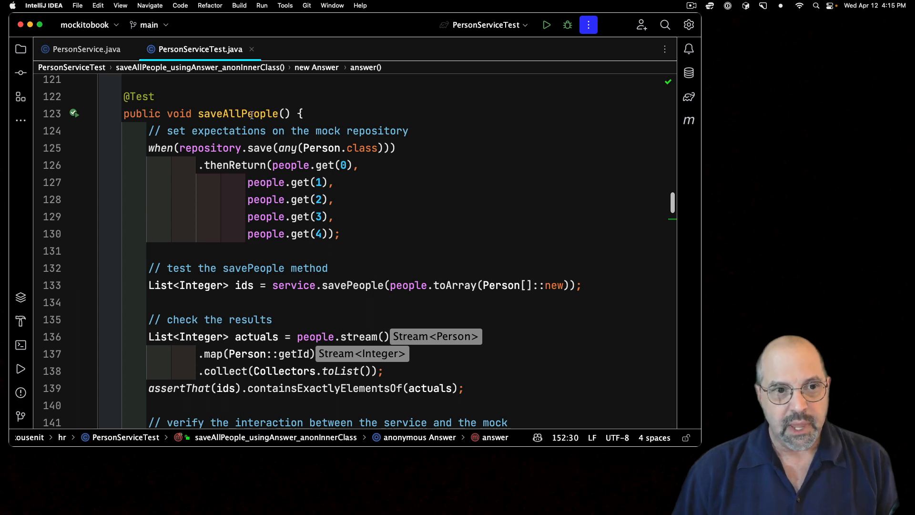
double_click(238, 113)
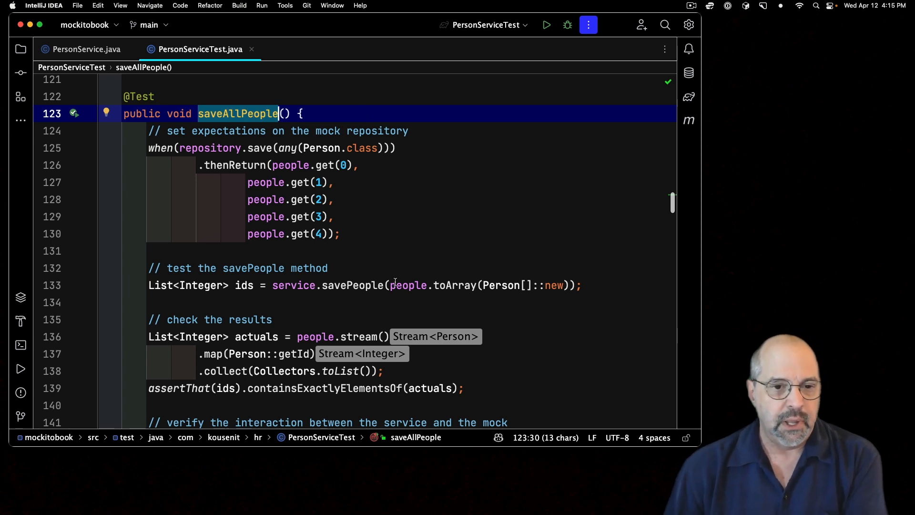
double_click(350, 285)
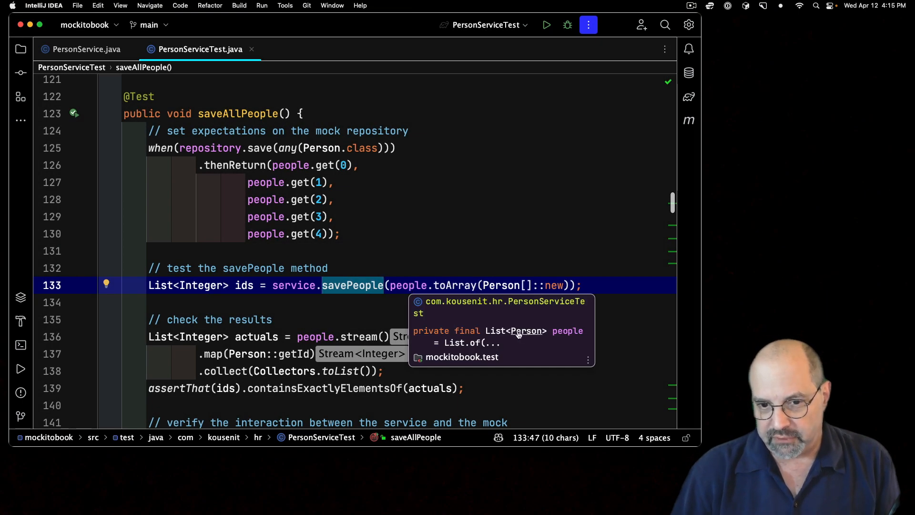
mouse_move(478, 297)
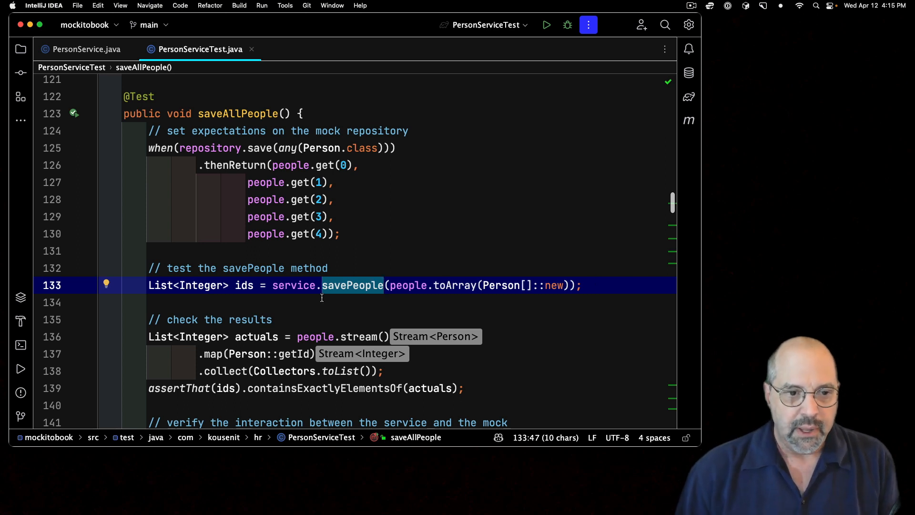
click(243, 285)
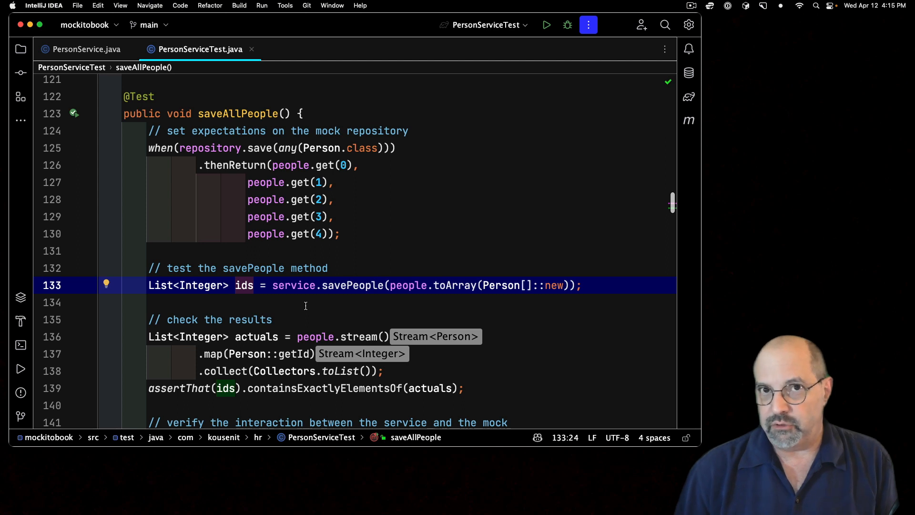
mouse_move(365, 306)
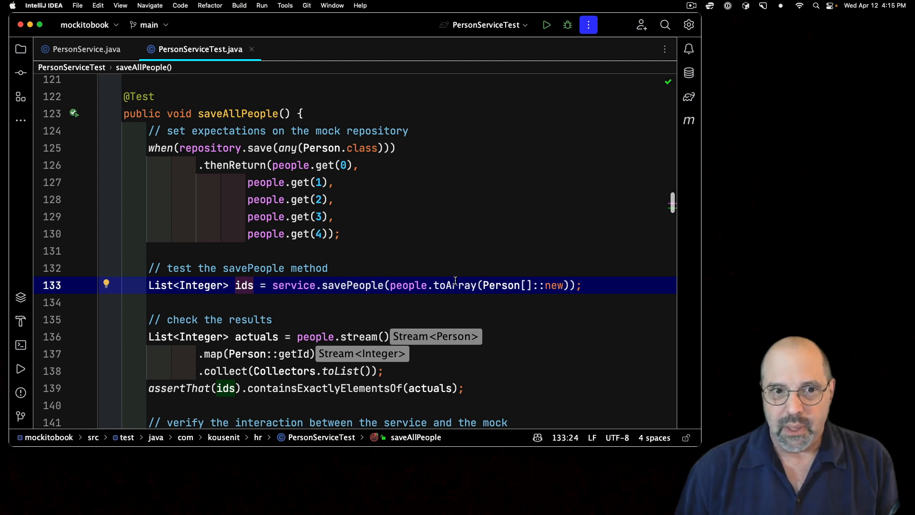
click(410, 148)
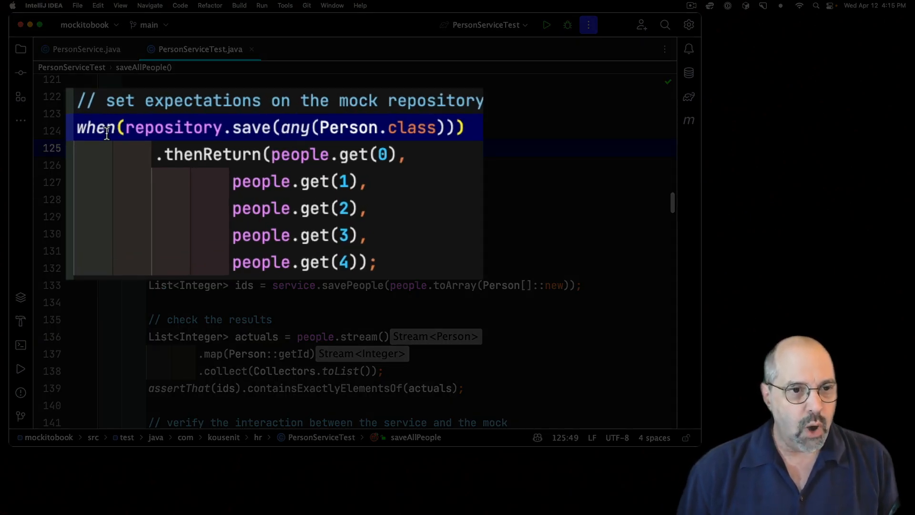
double_click(251, 127)
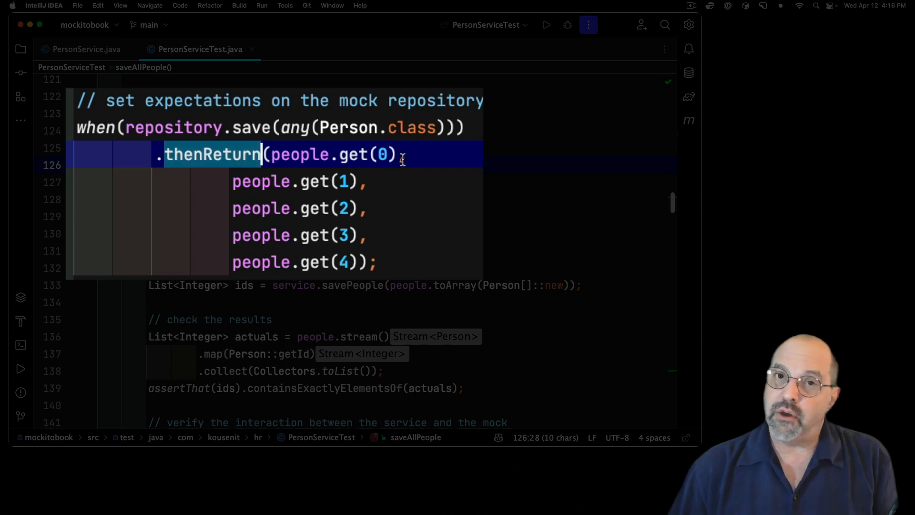
text(,)
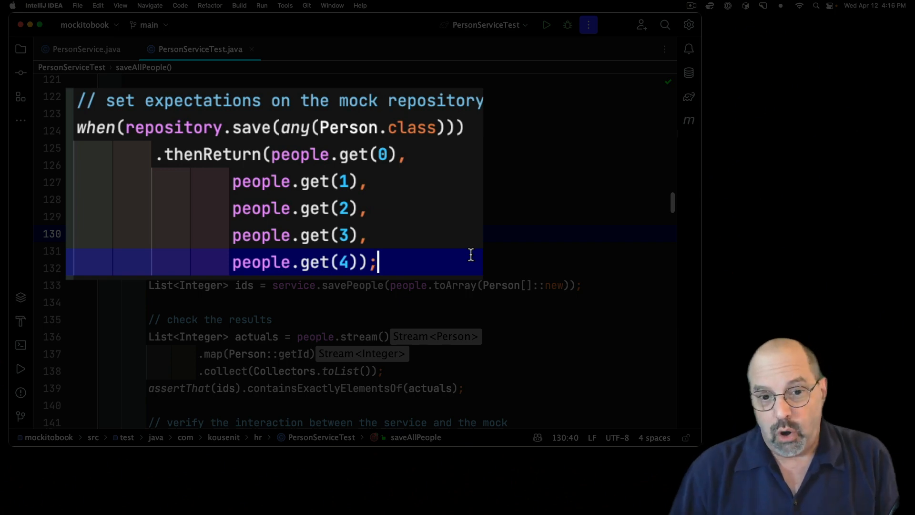
mouse_move(343, 321)
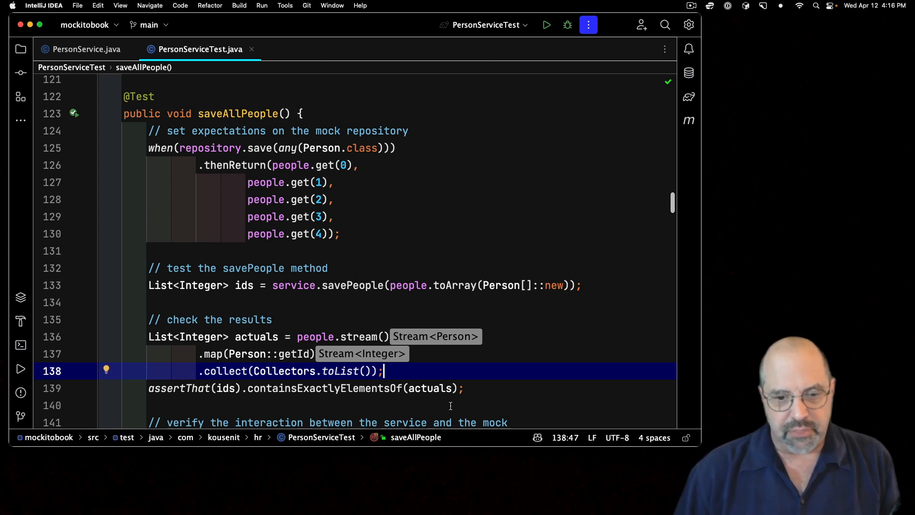
scroll(down, 3)
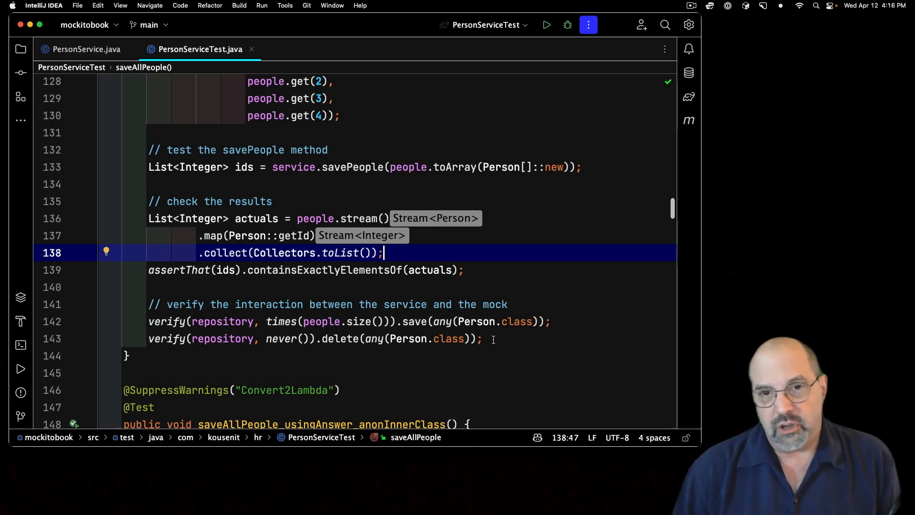
click(491, 338)
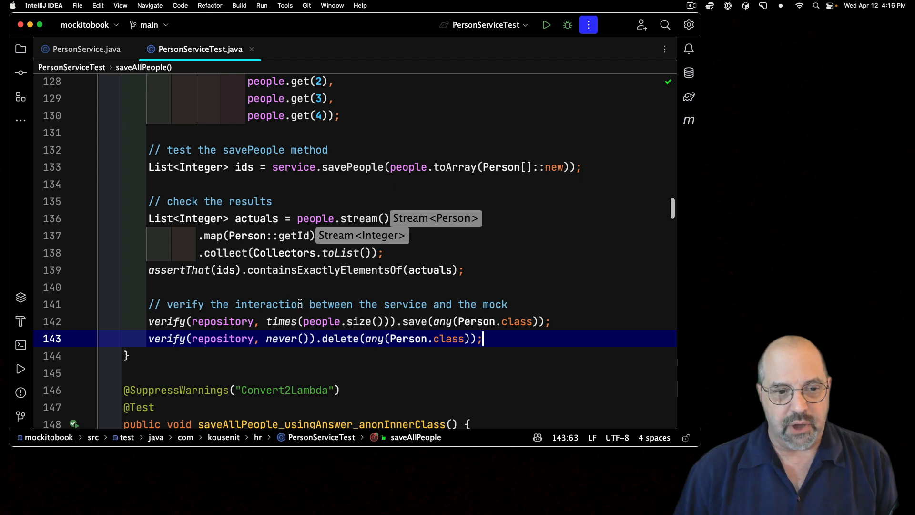
double_click(220, 321)
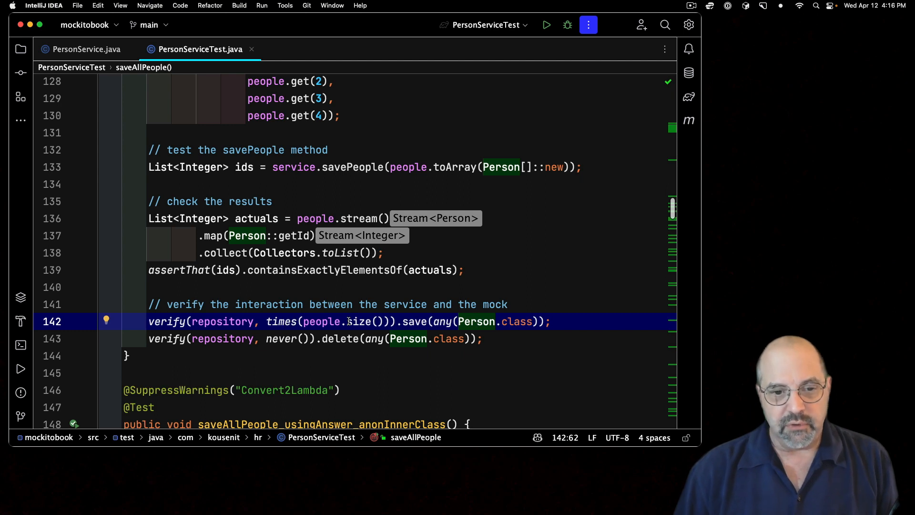
mouse_move(394, 321)
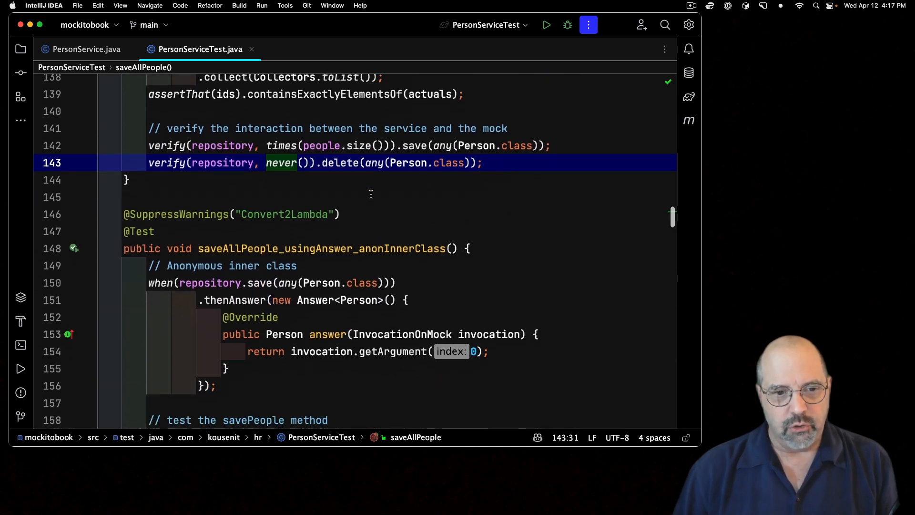
scroll(down, 3)
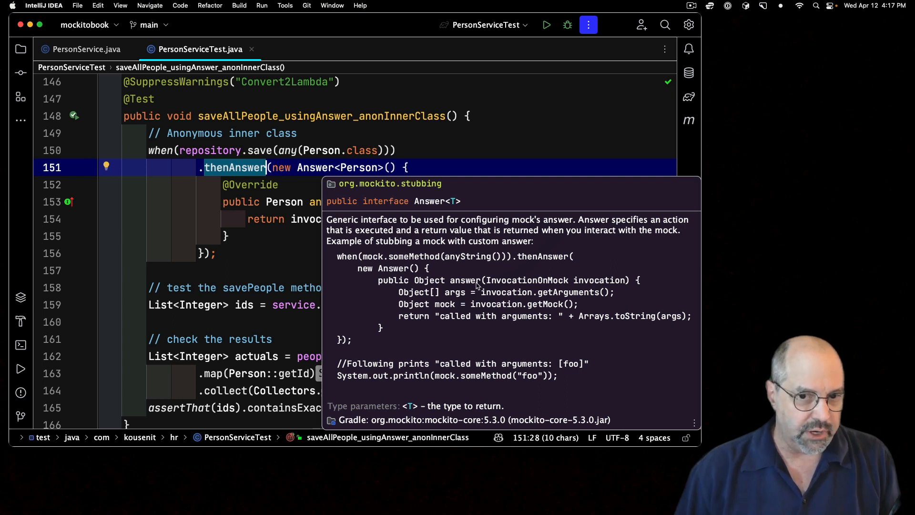
mouse_move(421, 291)
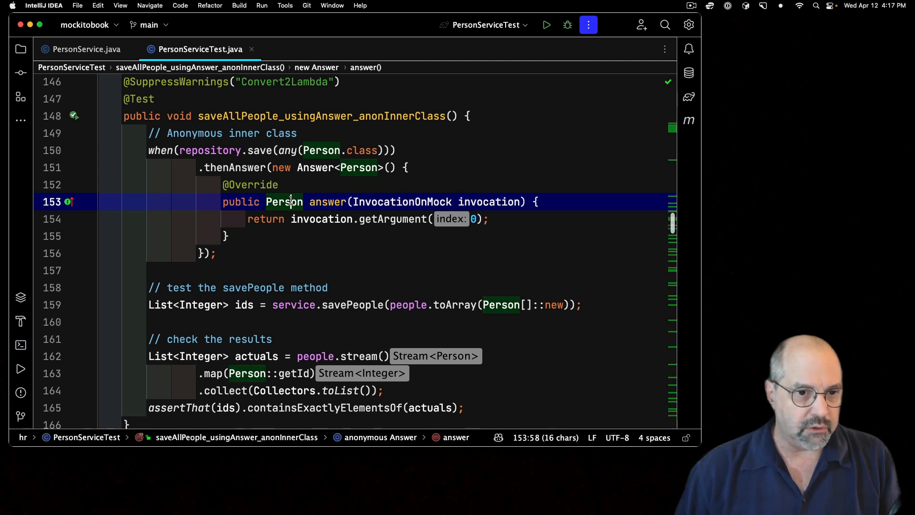
double_click(283, 201)
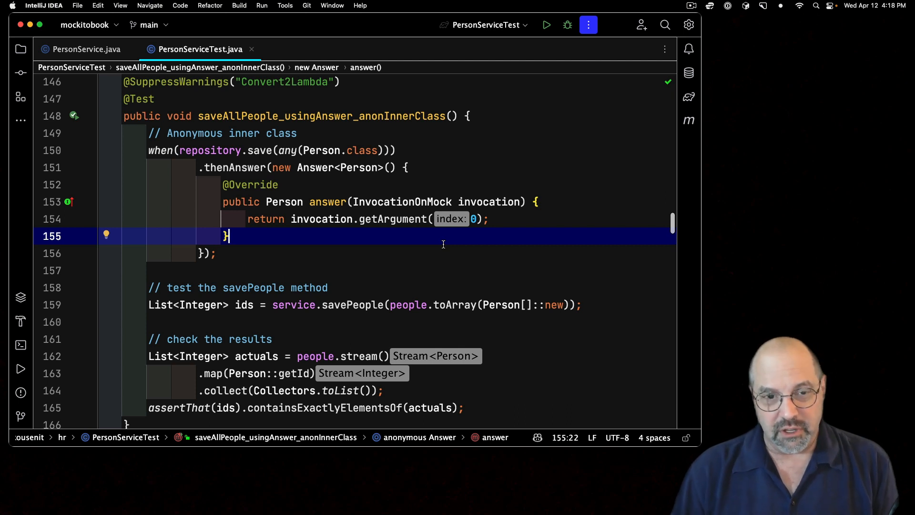
mouse_move(325, 249)
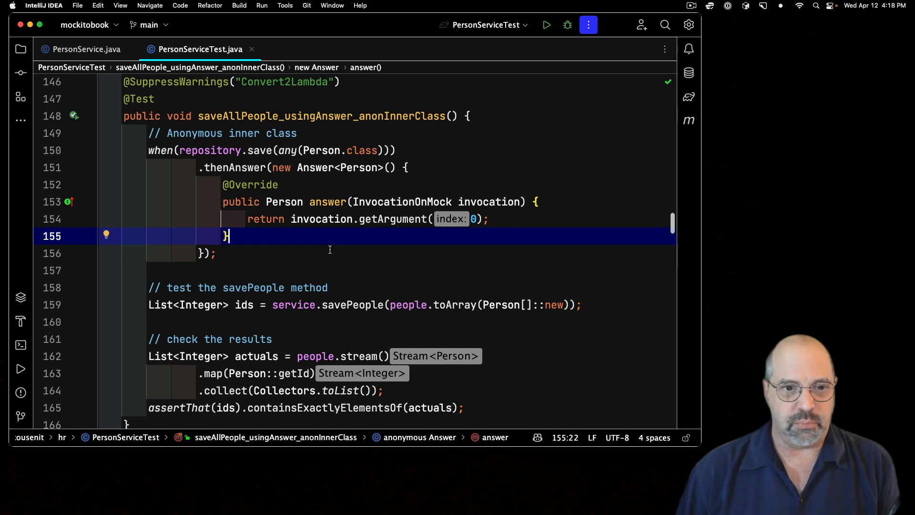
Step: Scroll to the InvocationOnMock Method Summary with the getArgument overloads and getMock
scroll(down, 3)
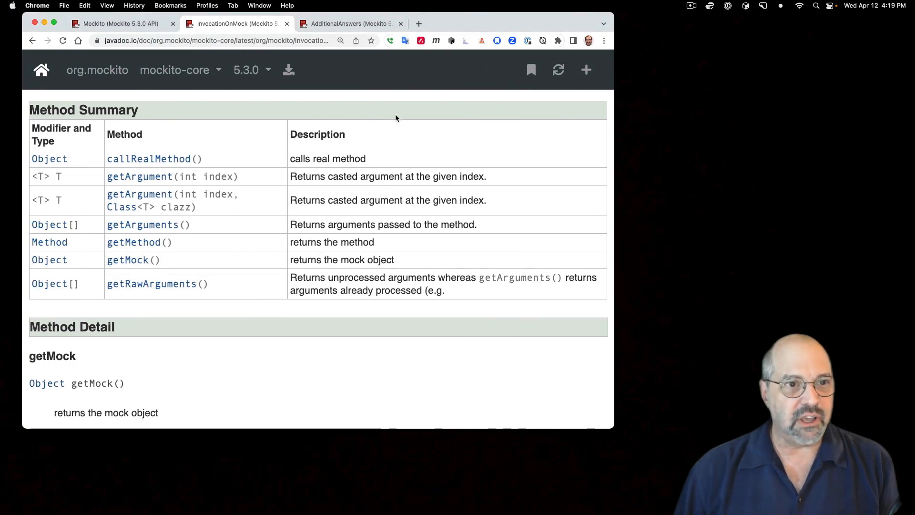
Step: Scroll the AdditionalAnswers javadoc down to returnsFirstArg and highlight it
click(347, 23)
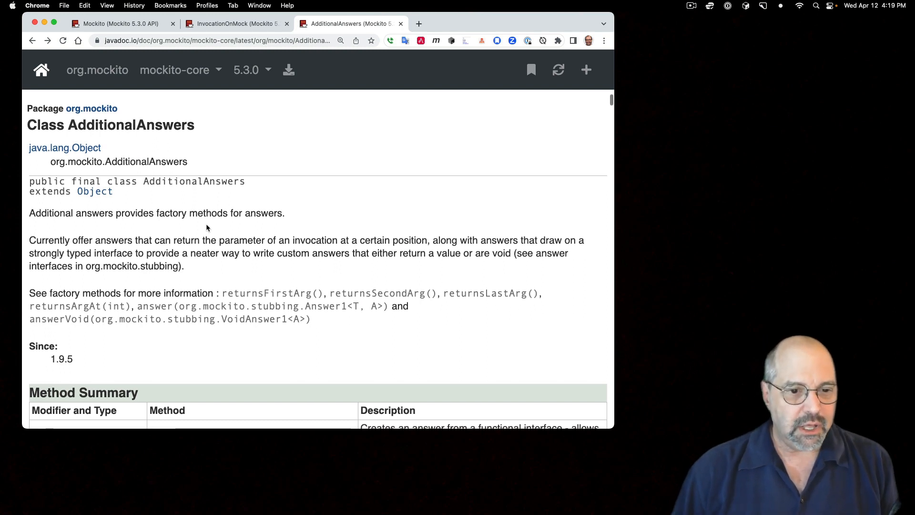
scroll(down, 3)
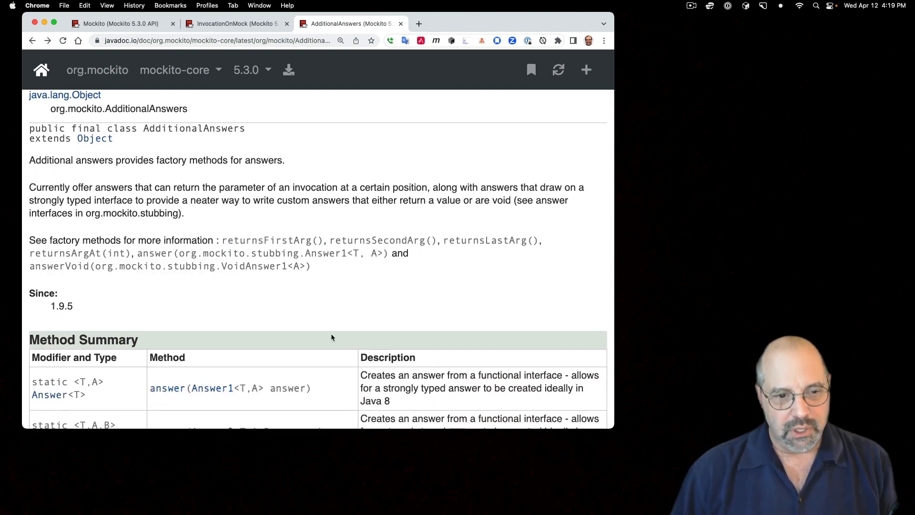
scroll(down, 3)
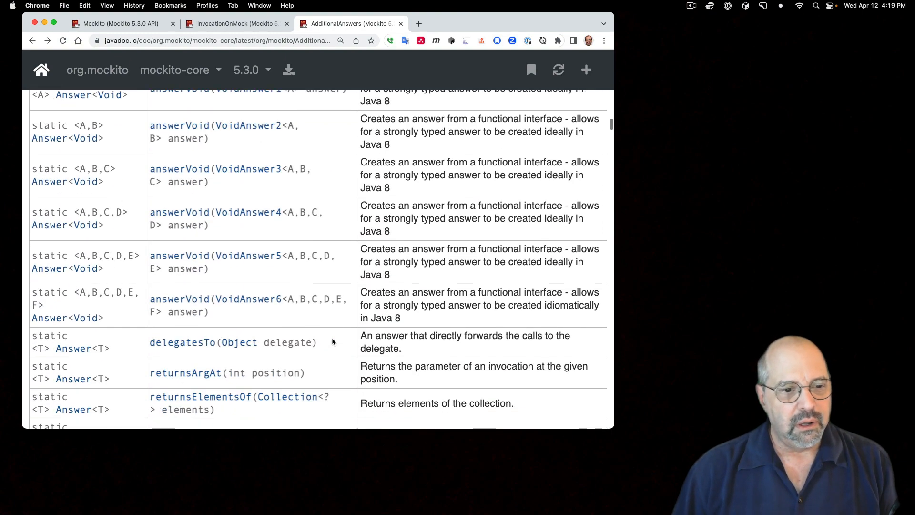
scroll(down, 3)
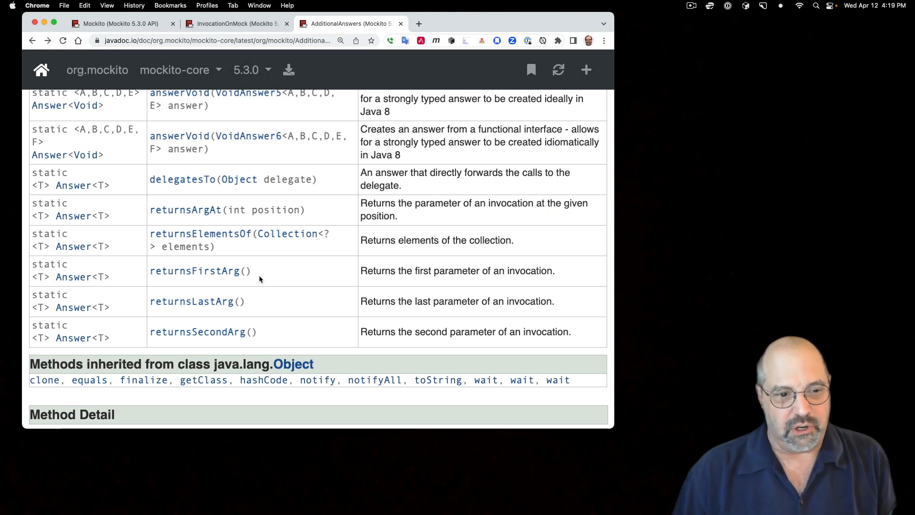
double_click(192, 302)
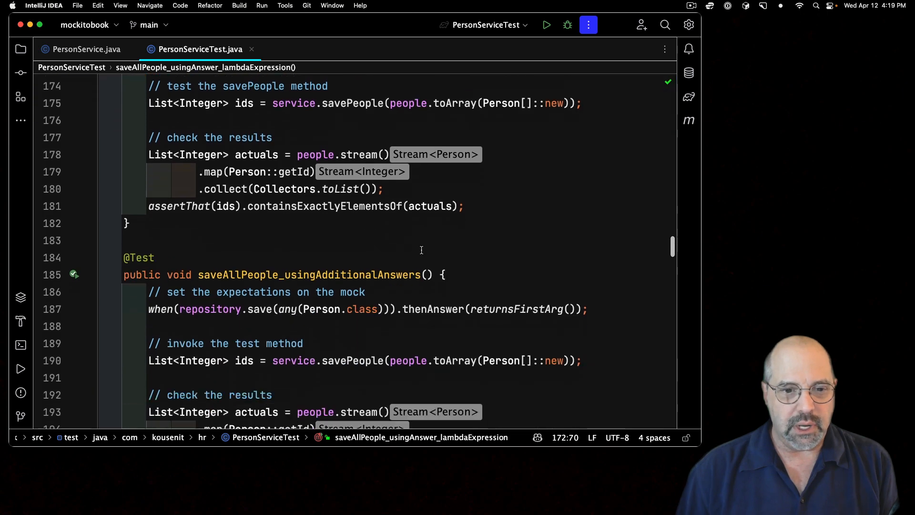
Step: Highlight returnsFirstArg in the stub and run PersonServiceTest: 23 passed, 1 ignored
scroll(down, 3)
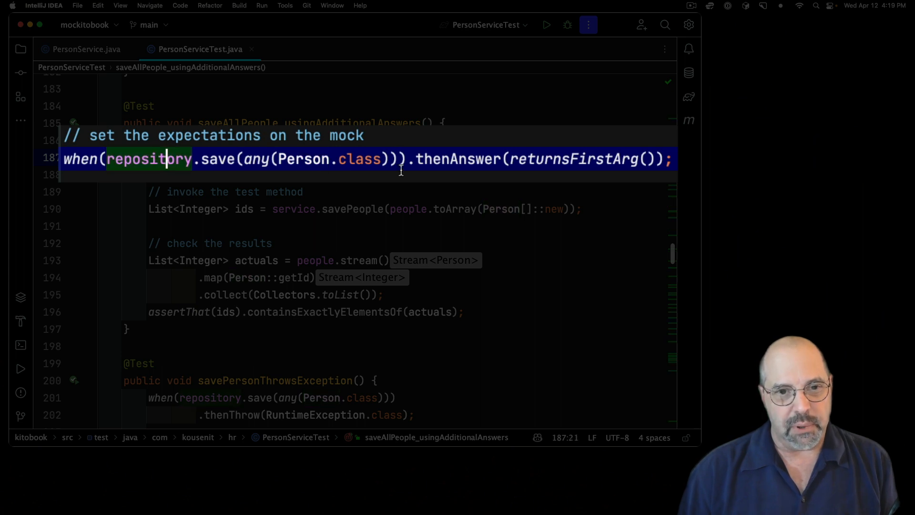
double_click(574, 159)
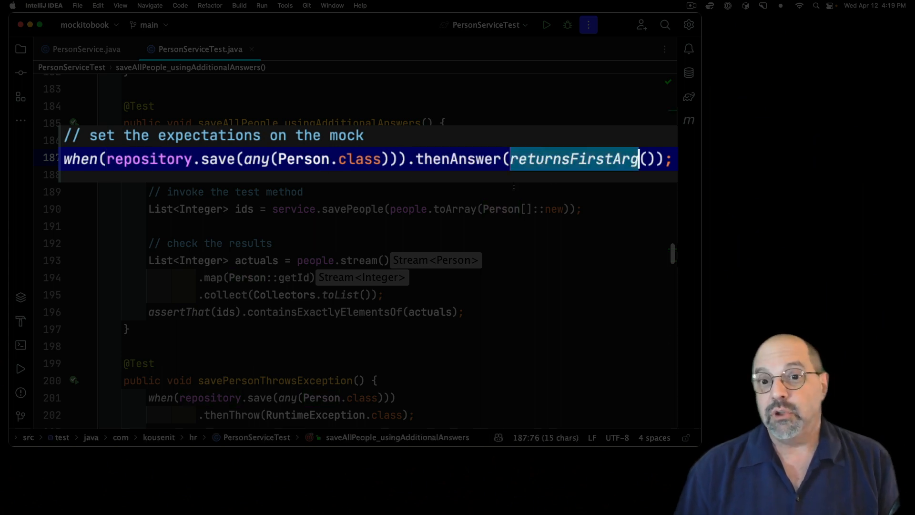
mouse_move(576, 164)
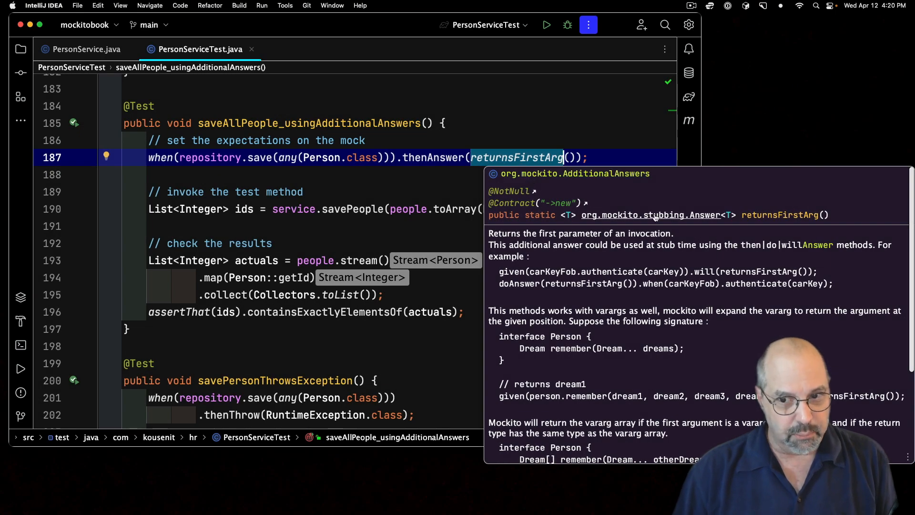
mouse_move(426, 203)
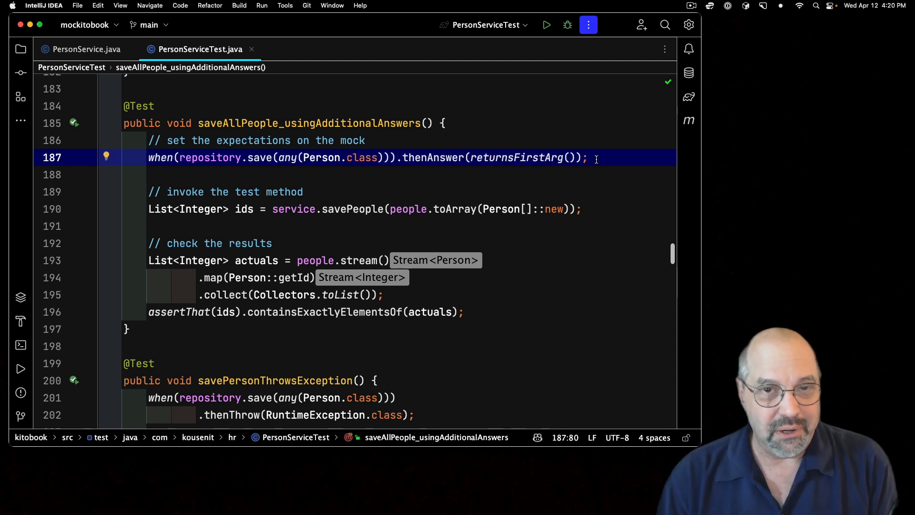
mouse_move(477, 187)
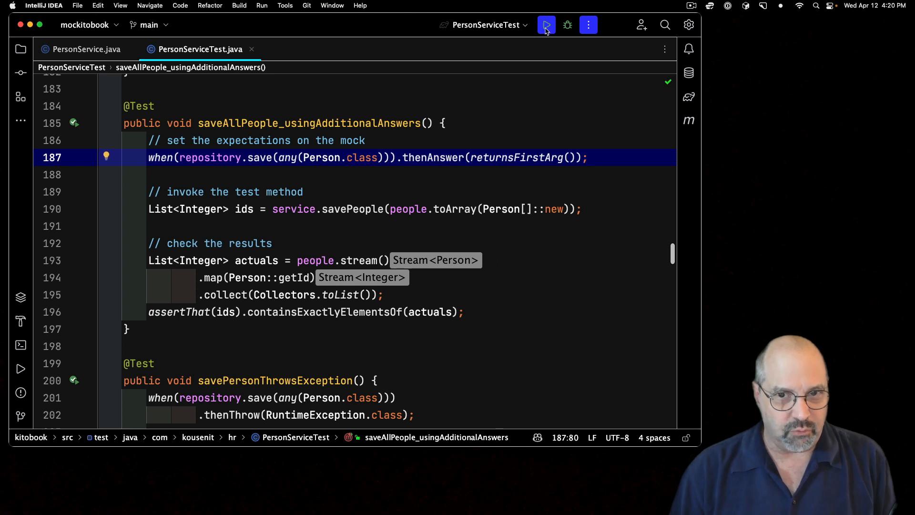
click(545, 24)
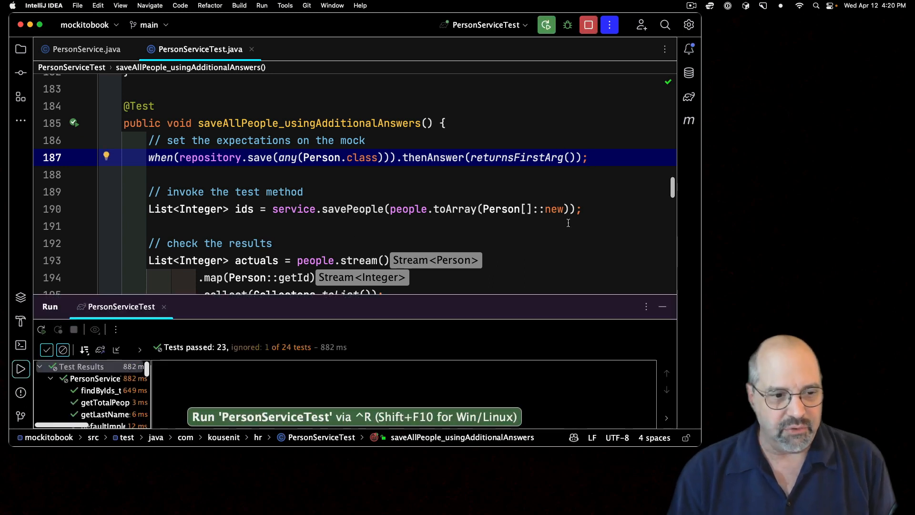
click(545, 24)
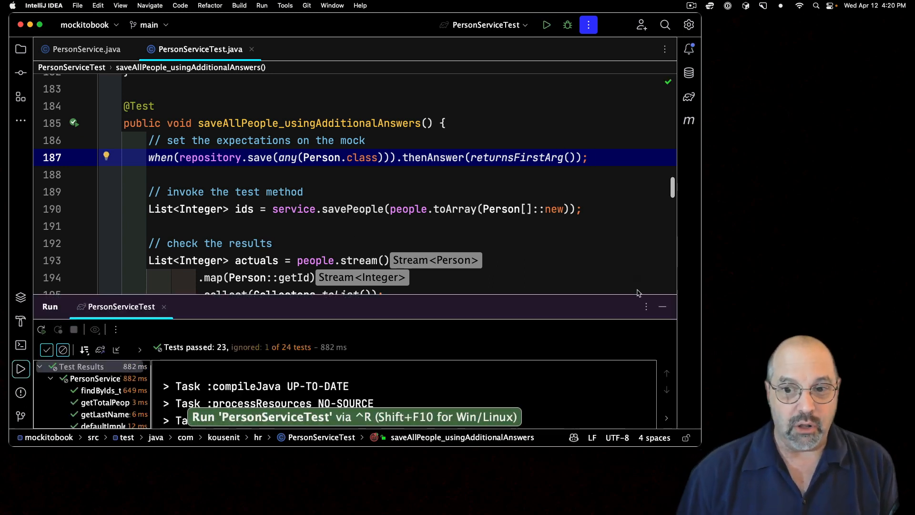